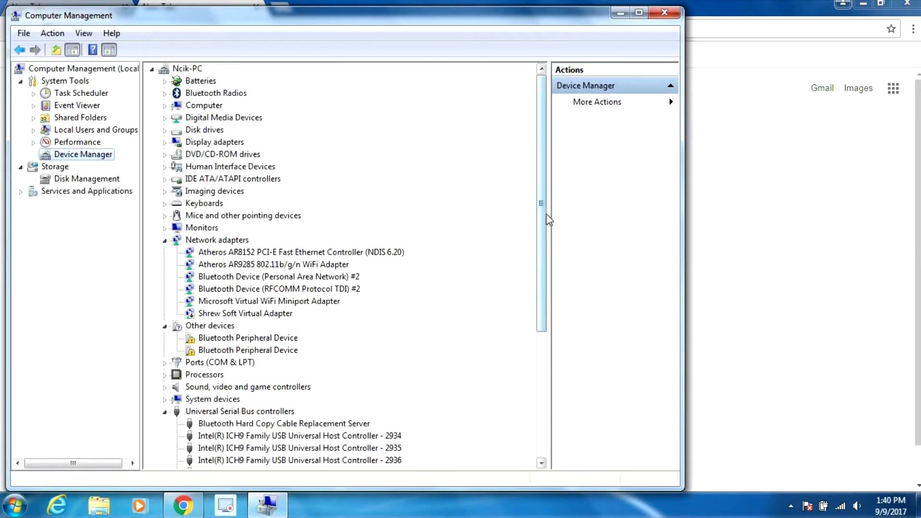
# Expand Ports (COM & LPT) to reveal the Prolific USB-to-Serial Comm Port on COM3.
pyautogui.scroll(-3)
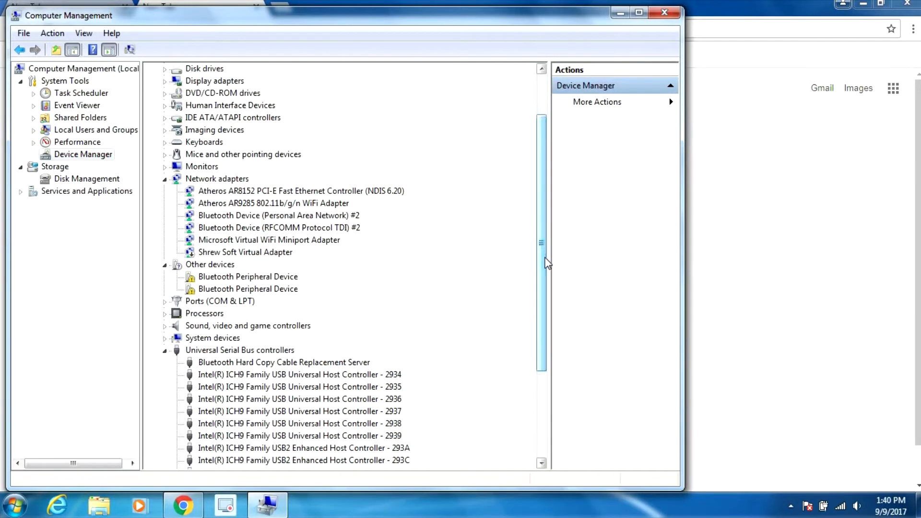
pyautogui.click(165, 301)
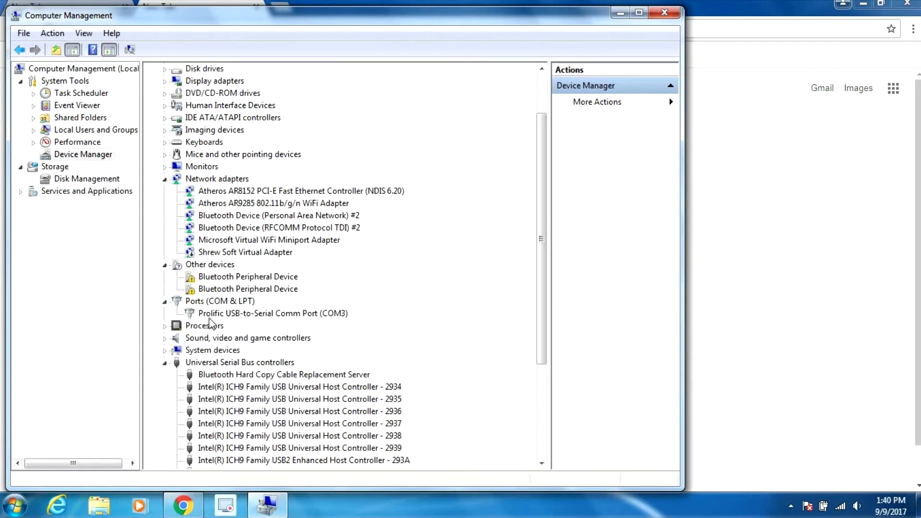
pyautogui.moveTo(335, 319)
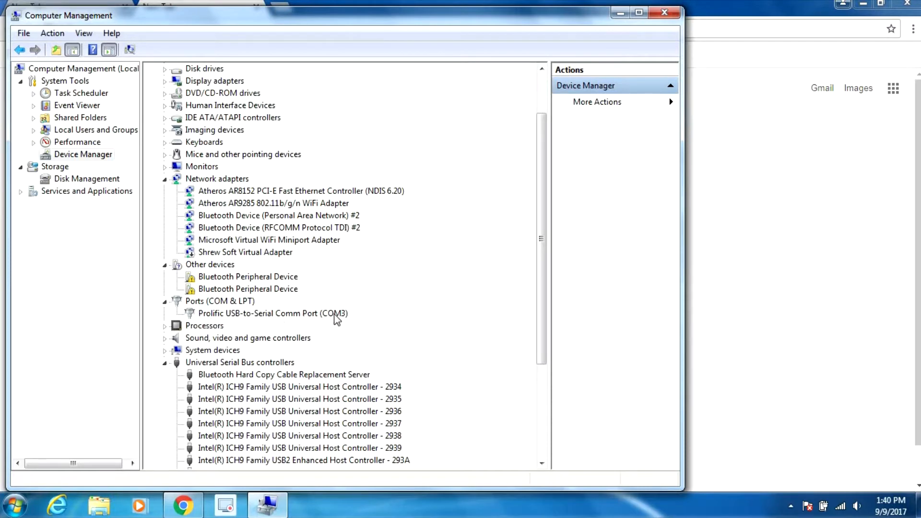
pyautogui.moveTo(343, 322)
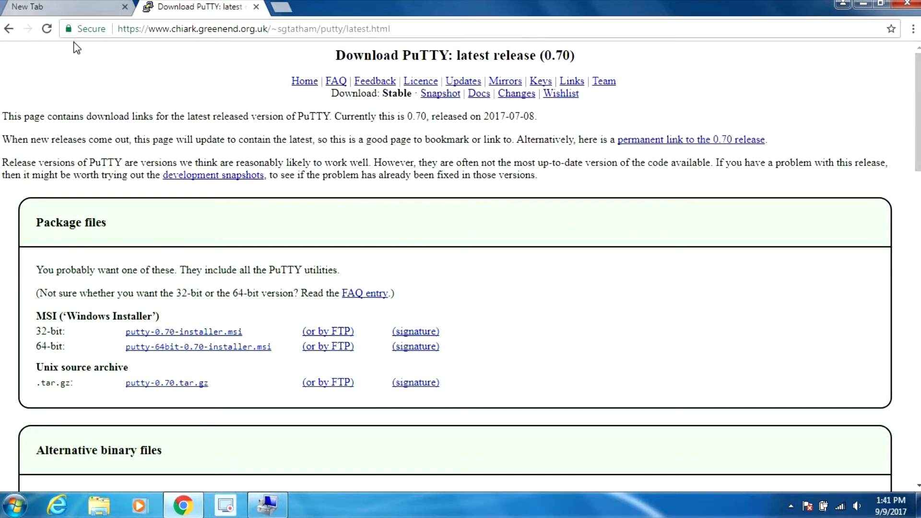
pyautogui.moveTo(44, 29)
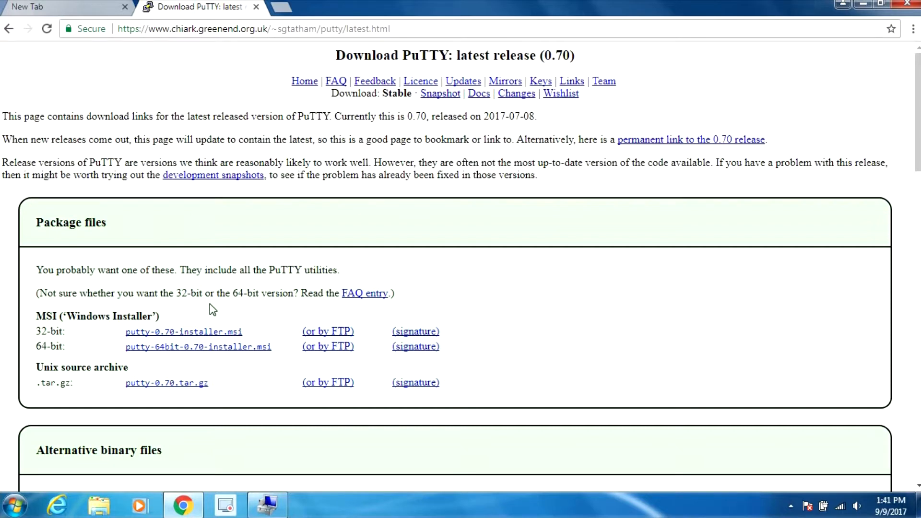
pyautogui.moveTo(836, 195)
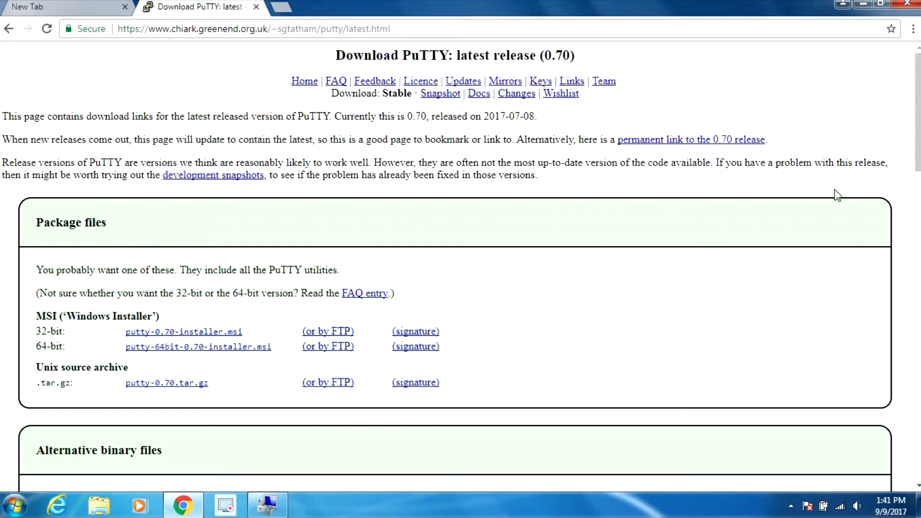
# Scroll to Alternative binary files and download the 64-bit putty.exe.
pyautogui.scroll(-3)
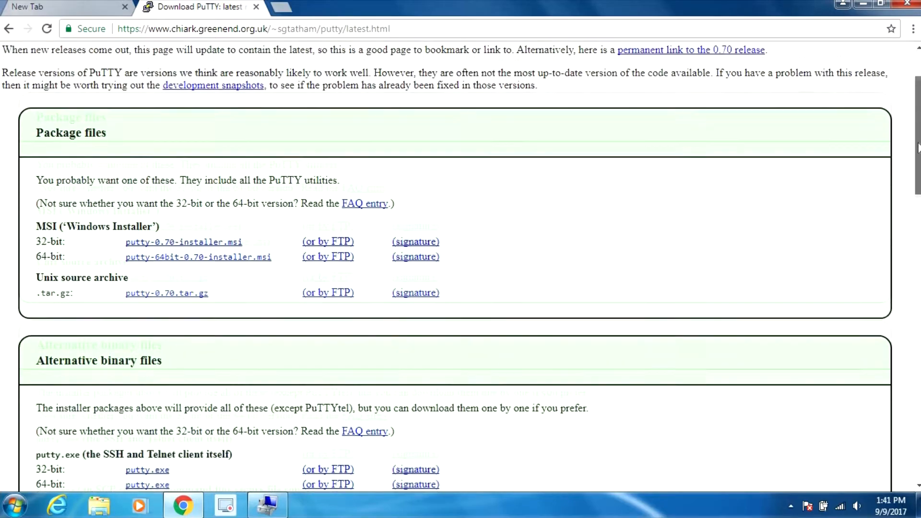
pyautogui.scroll(-3)
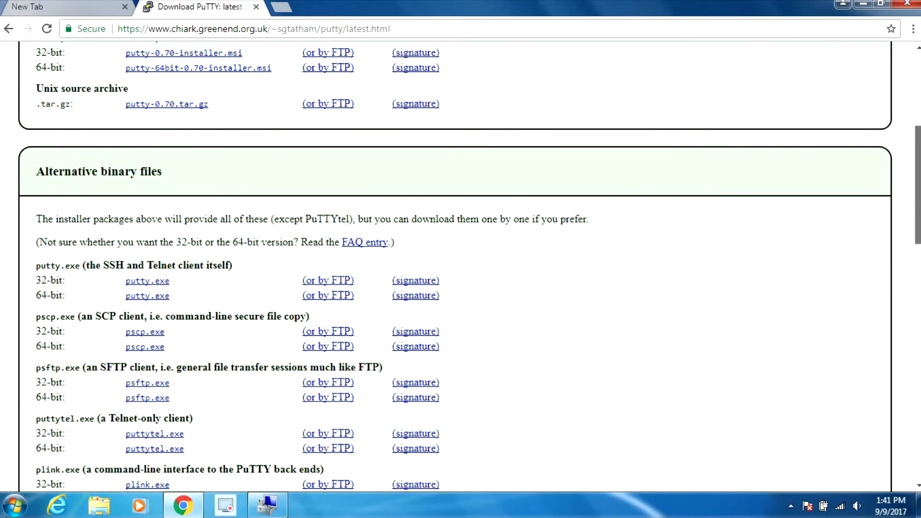
pyautogui.moveTo(186, 302)
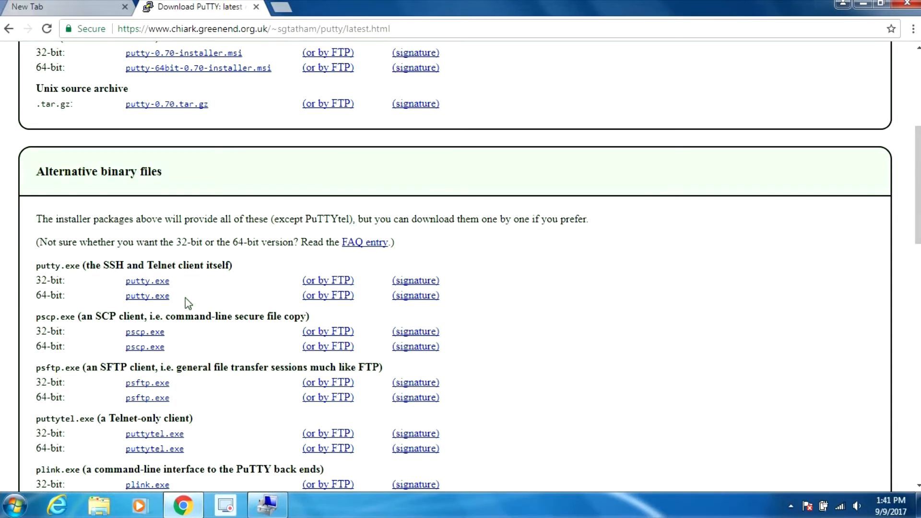
pyautogui.moveTo(158, 302)
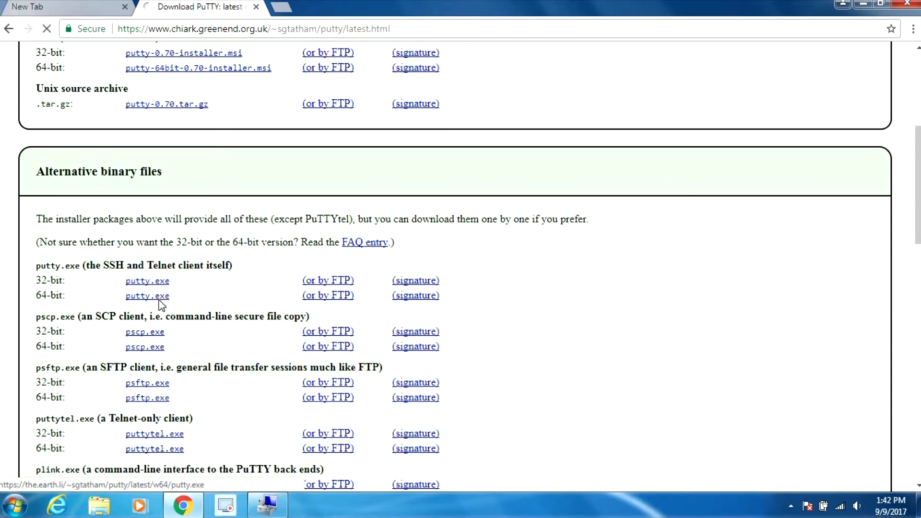
pyautogui.click(147, 296)
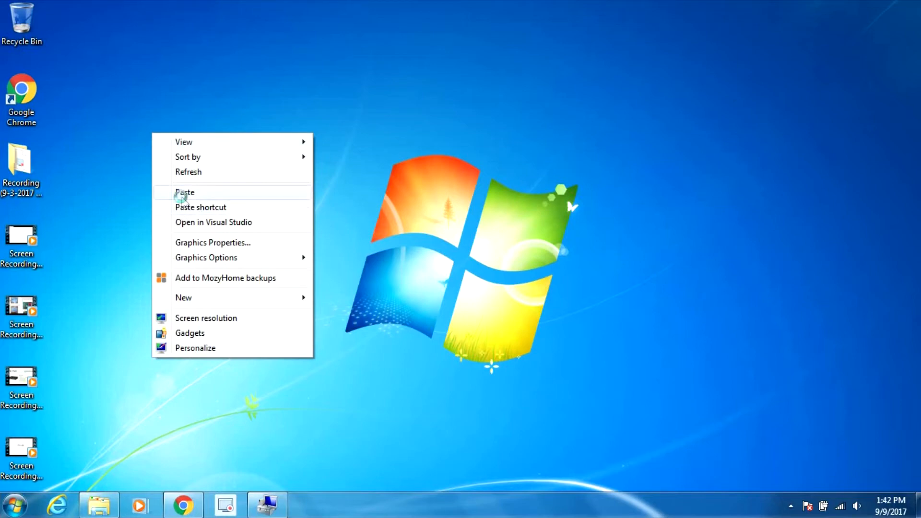
# Paste putty.exe onto the desktop and launch it, allowing it through the security warning.
pyautogui.click(184, 192)
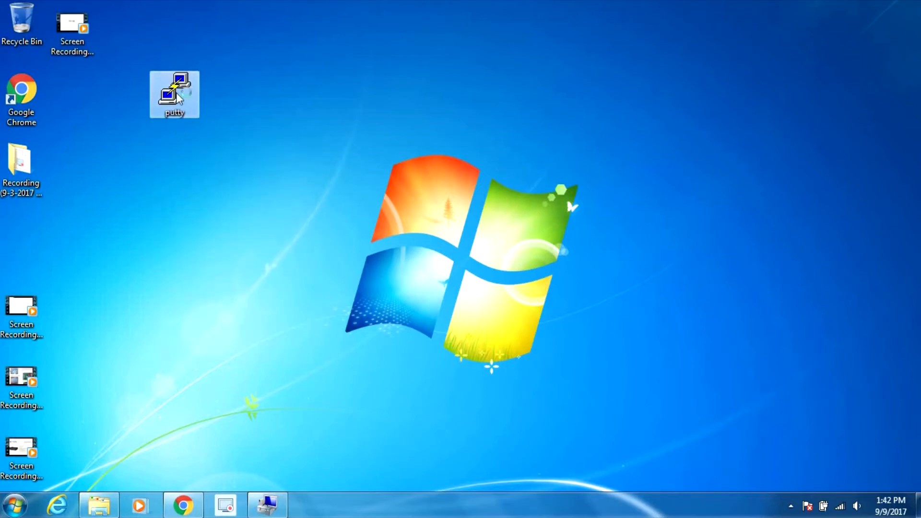
pyautogui.doubleClick(175, 94)
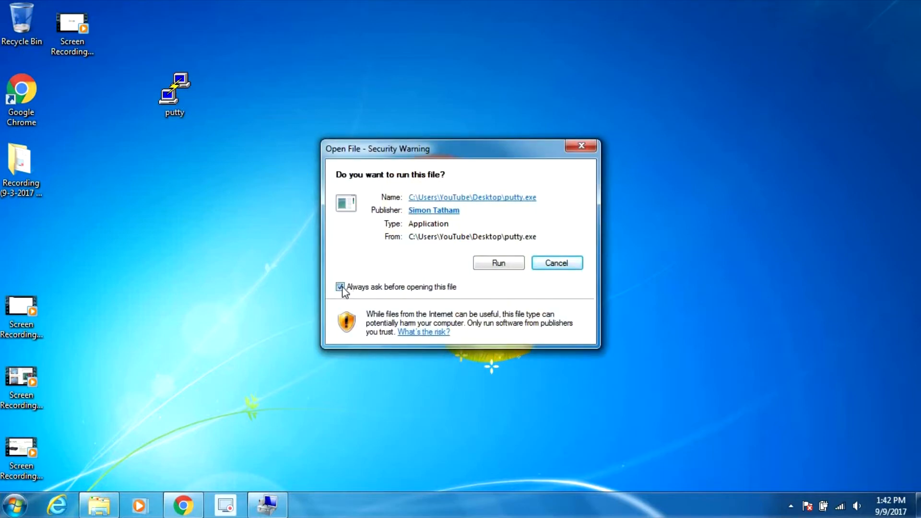
pyautogui.click(498, 263)
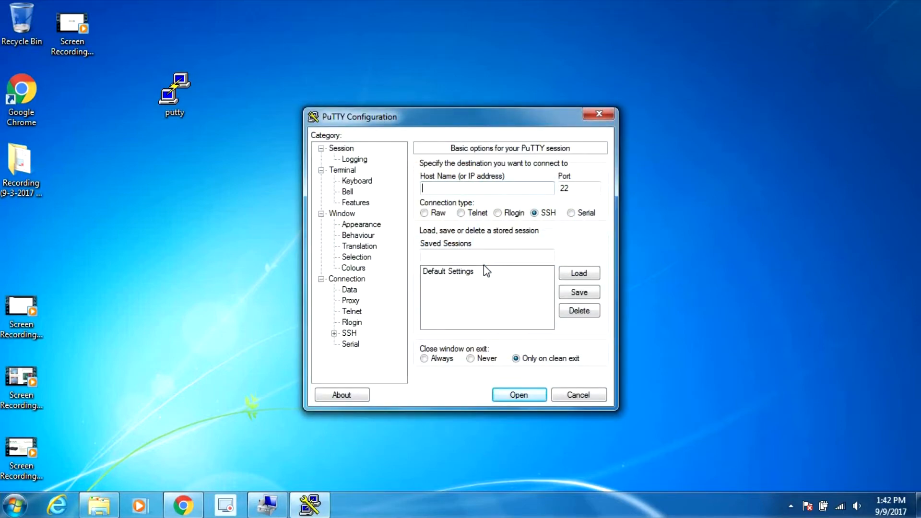
pyautogui.moveTo(377, 342)
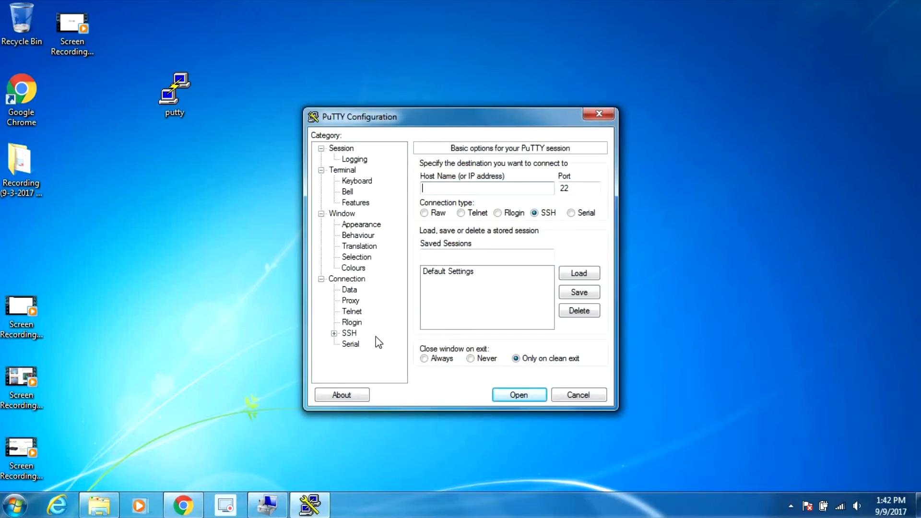
# Set the serial line to COM3, speed 115200 and flow control None.
pyautogui.click(350, 344)
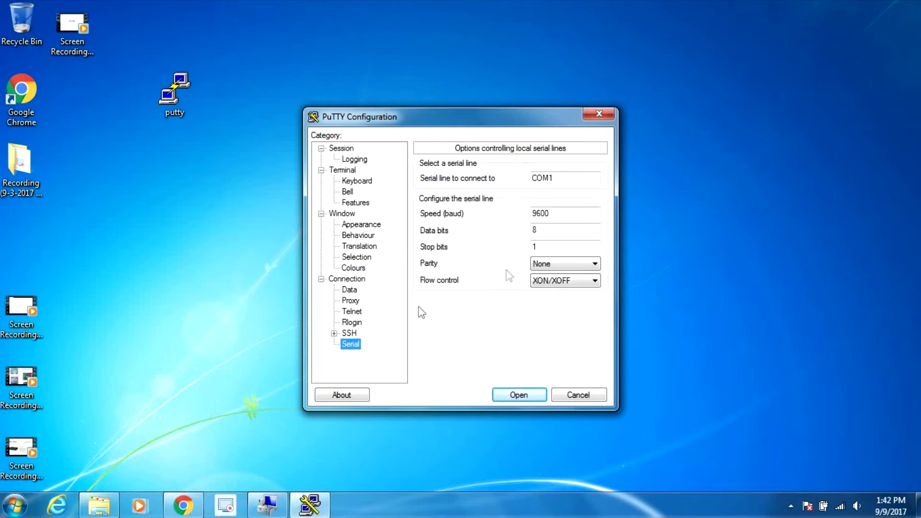
pyautogui.click(572, 179)
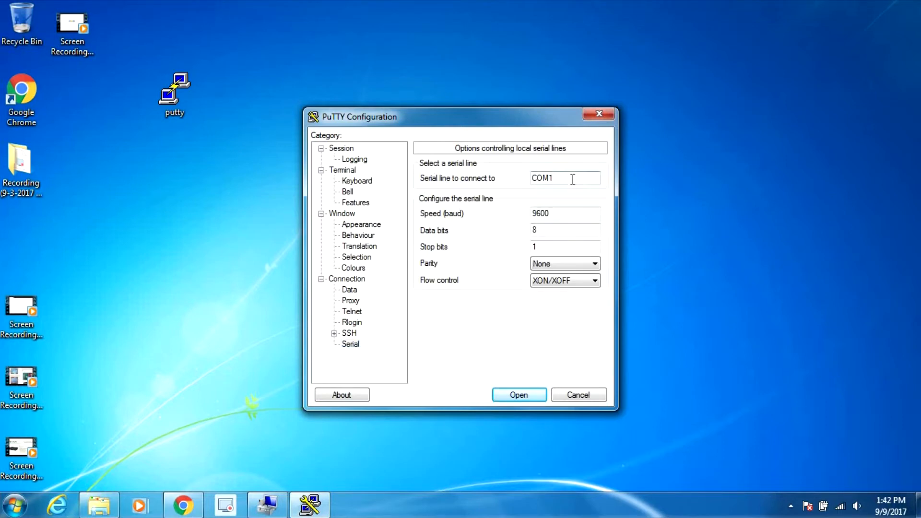
pyautogui.write('COM3')
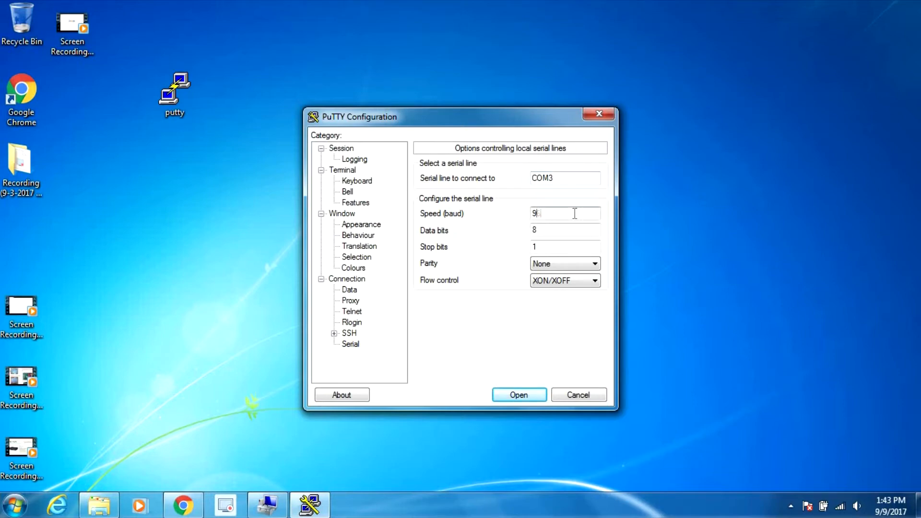
pyautogui.press('Backspace')
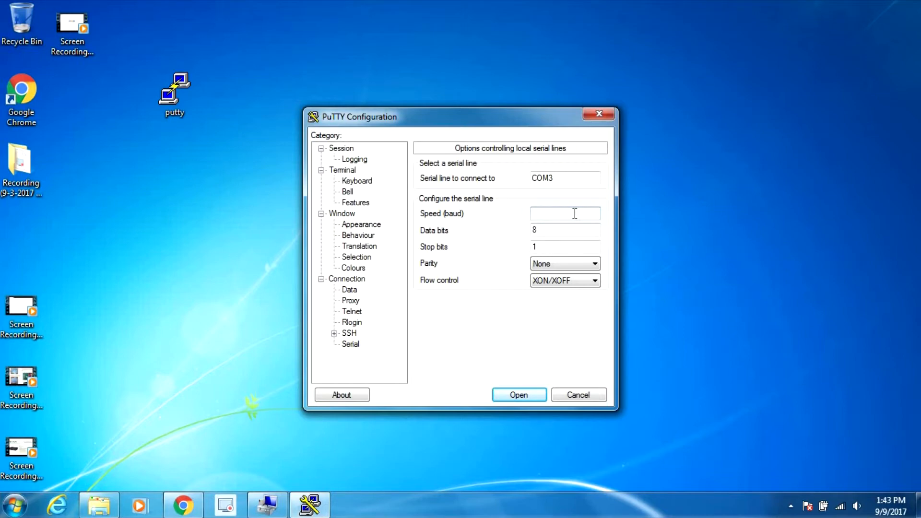
pyautogui.write('115200')
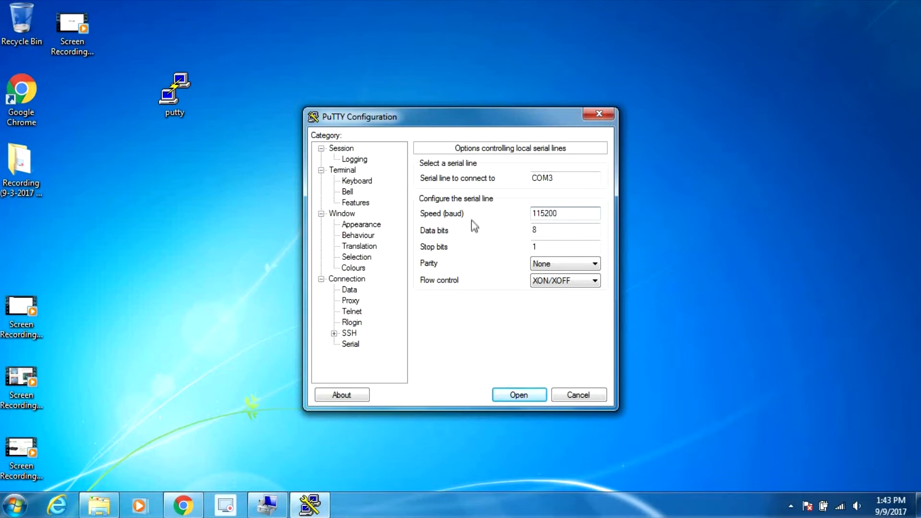
pyautogui.click(564, 214)
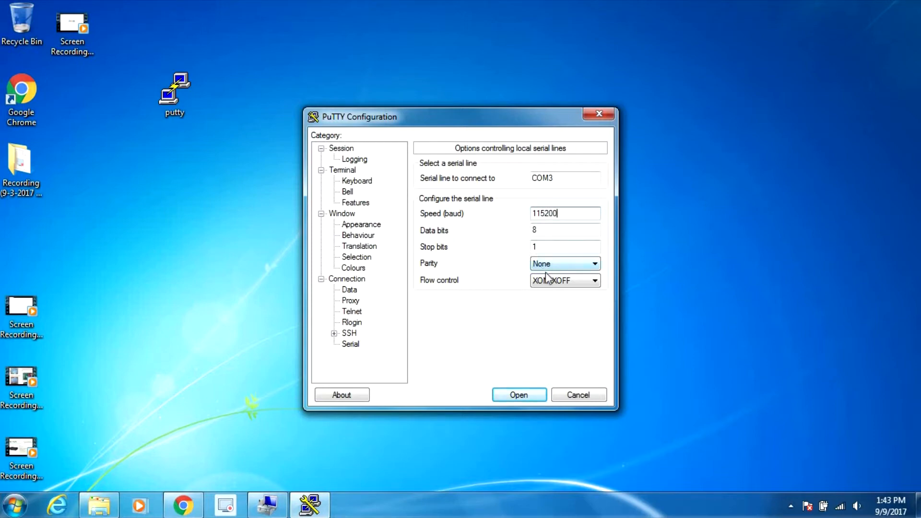
pyautogui.click(594, 280)
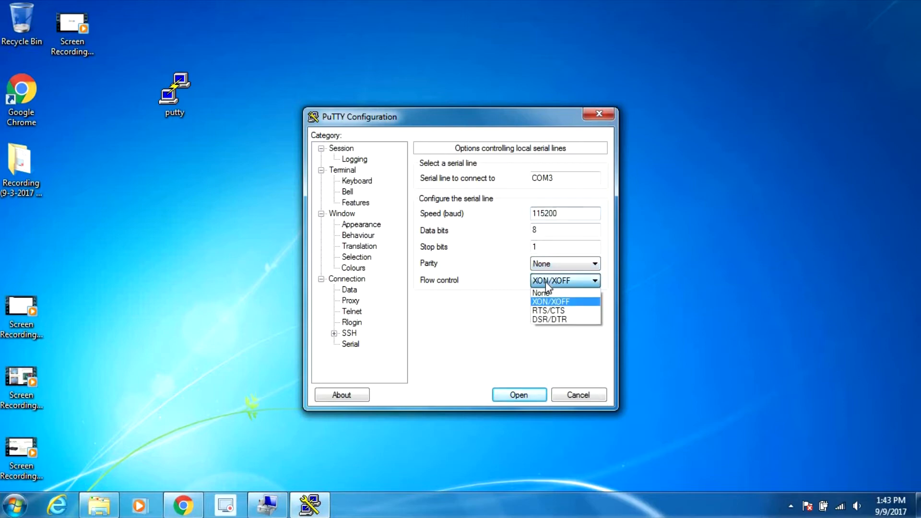
pyautogui.click(545, 292)
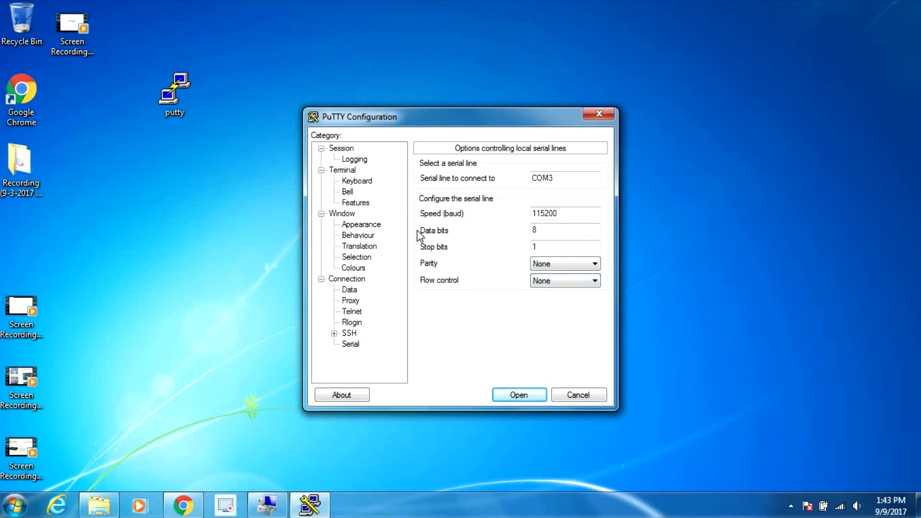
pyautogui.moveTo(346, 158)
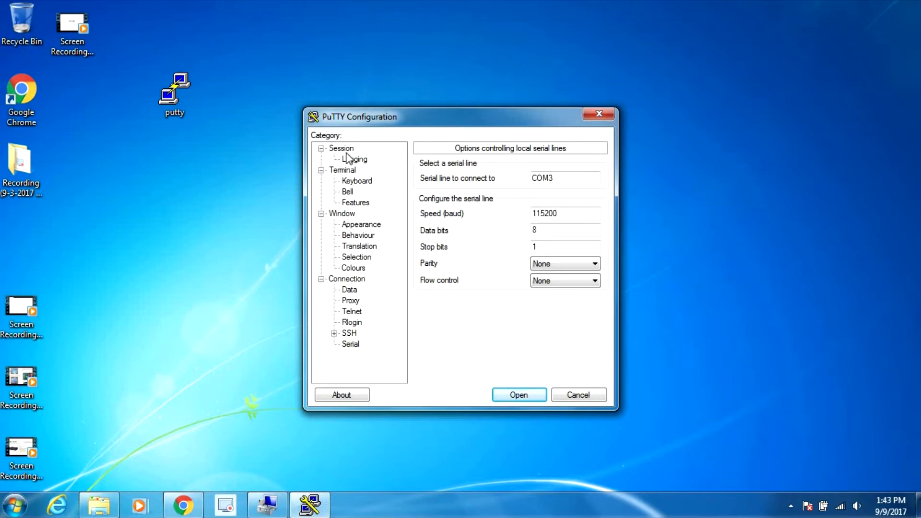
# Set the connection type to Serial and save the session as 'Lanner 7525'.
pyautogui.click(341, 148)
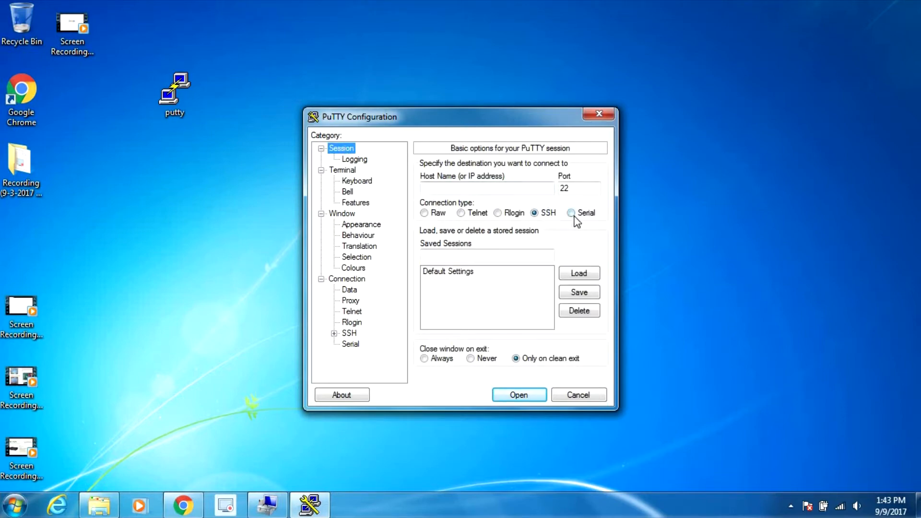
pyautogui.click(570, 213)
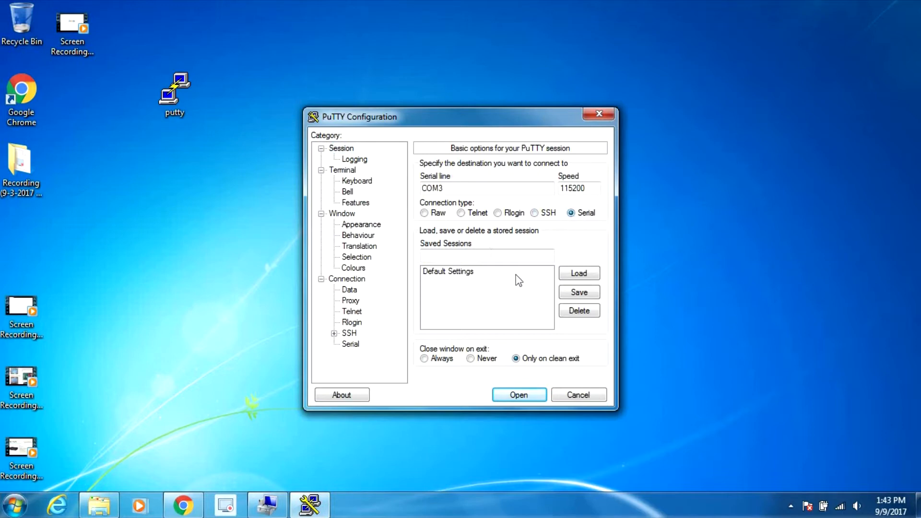
pyautogui.click(486, 256)
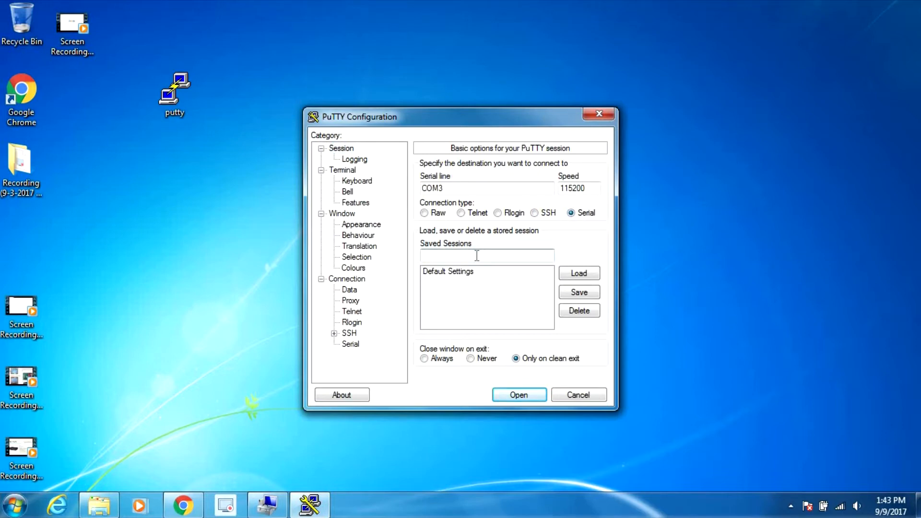
pyautogui.write('Lanner')
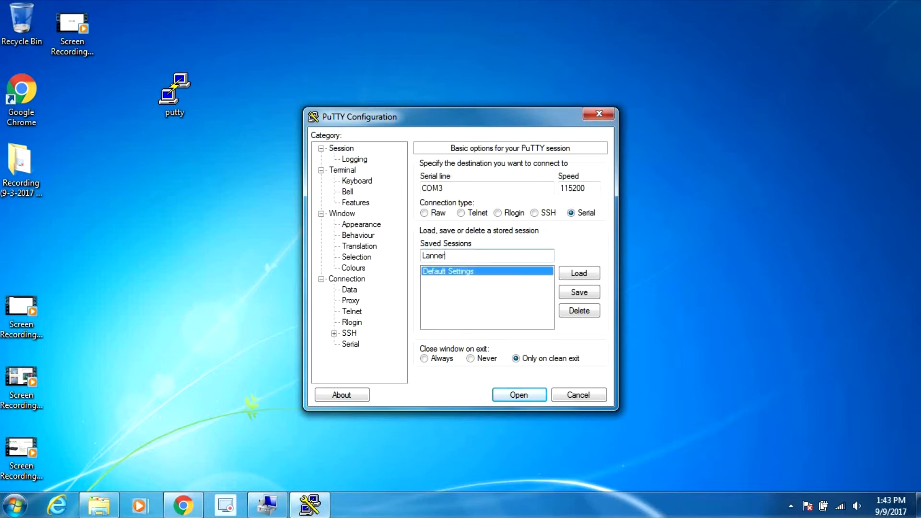
pyautogui.write('7524')
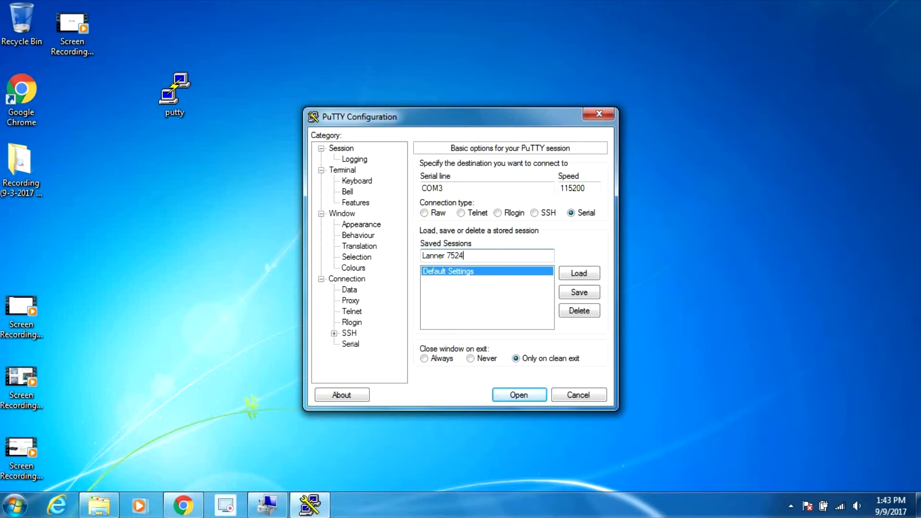
pyautogui.write('5')
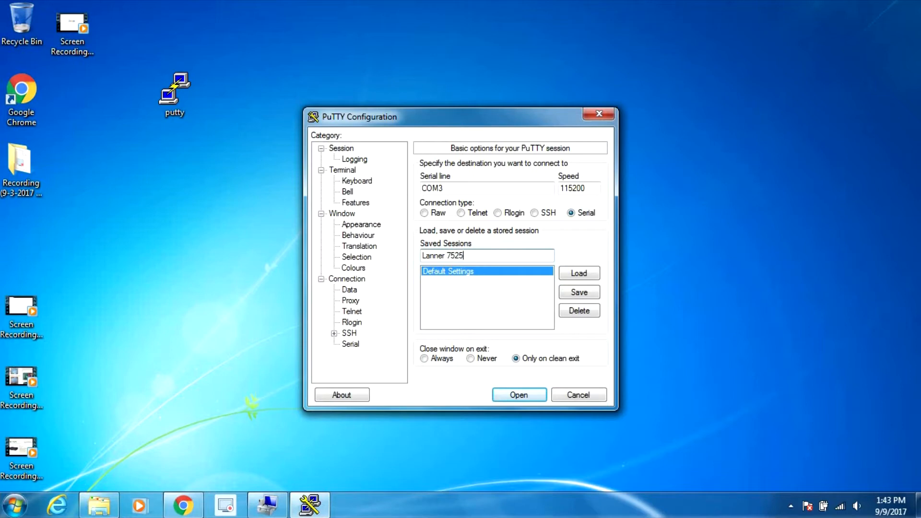
pyautogui.click(578, 292)
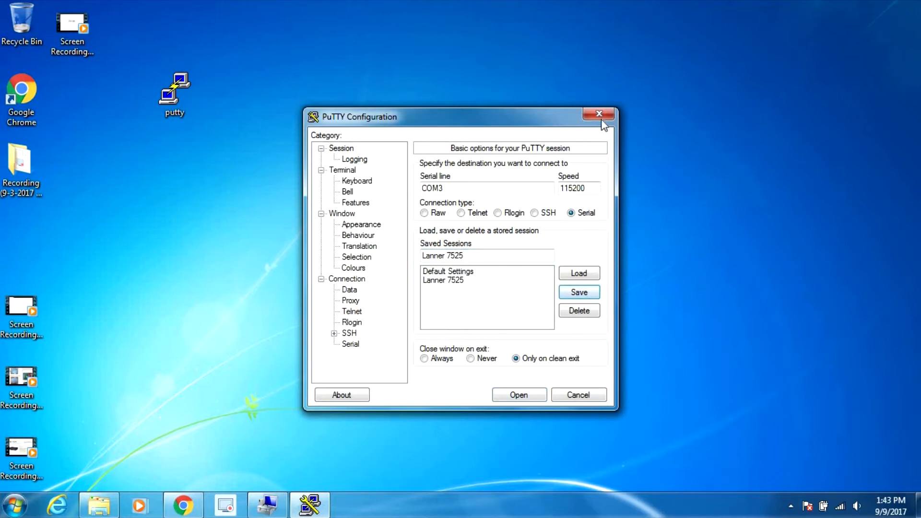
# Relaunch PuTTY, load the 'Lanner 7525' session and open the COM3 connection.
pyautogui.click(598, 114)
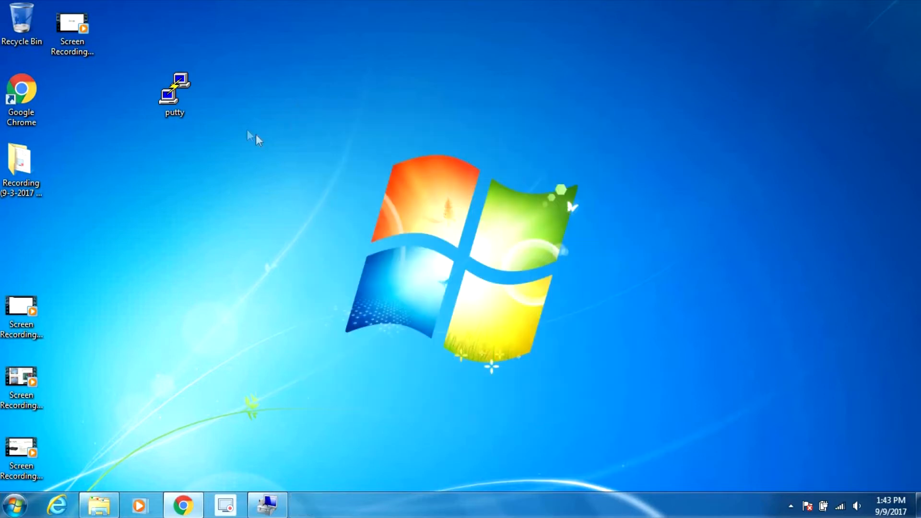
pyautogui.doubleClick(174, 91)
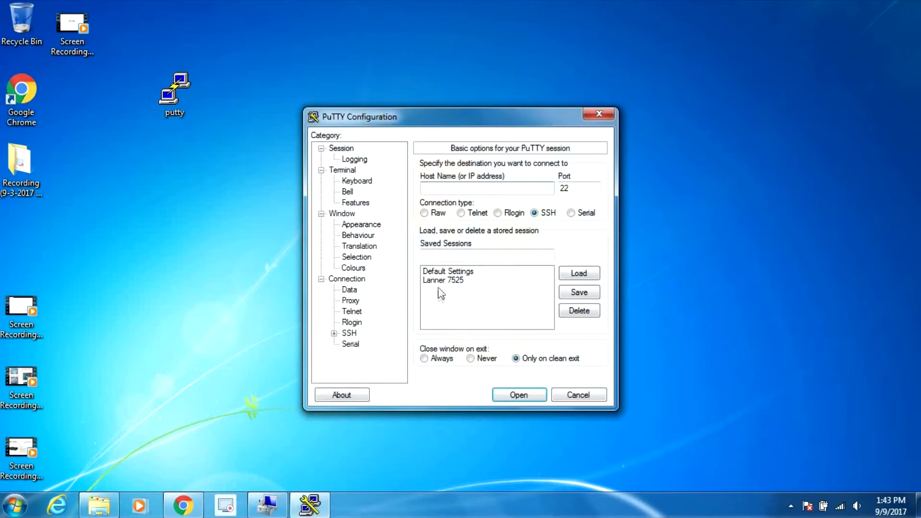
pyautogui.click(443, 279)
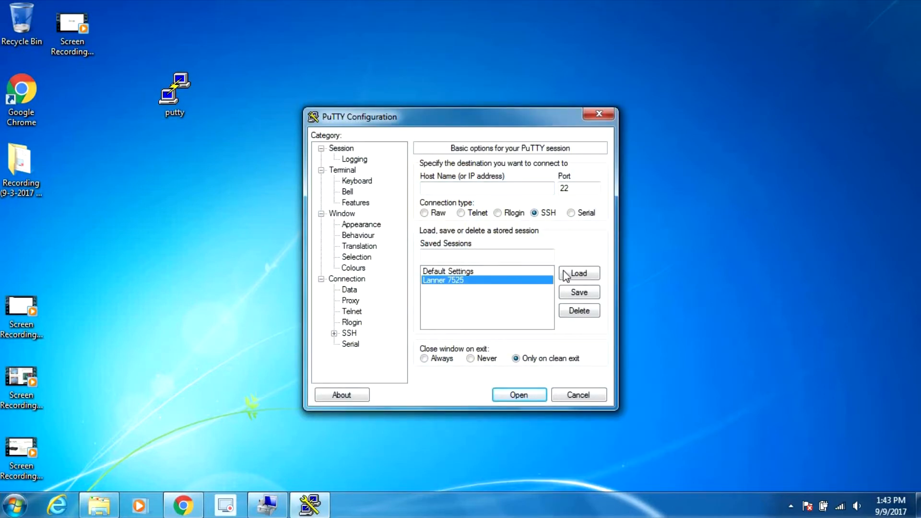
pyautogui.click(579, 274)
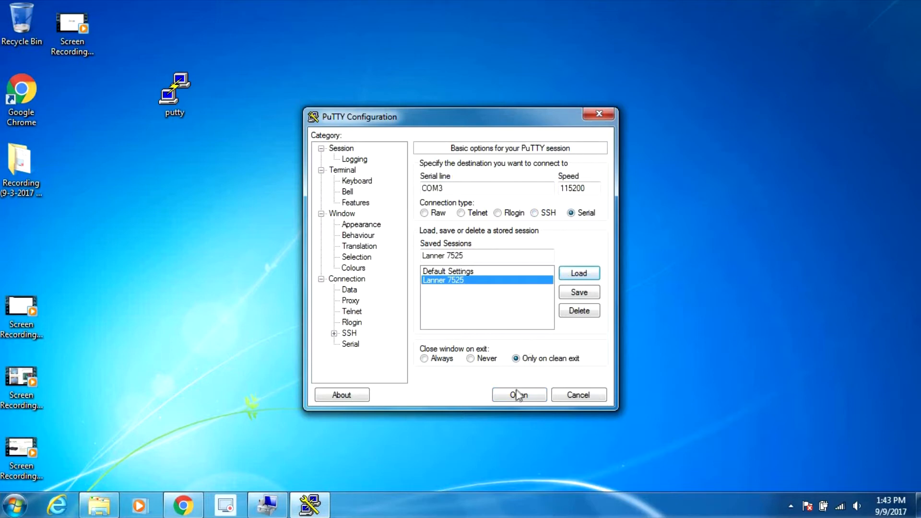
pyautogui.click(519, 395)
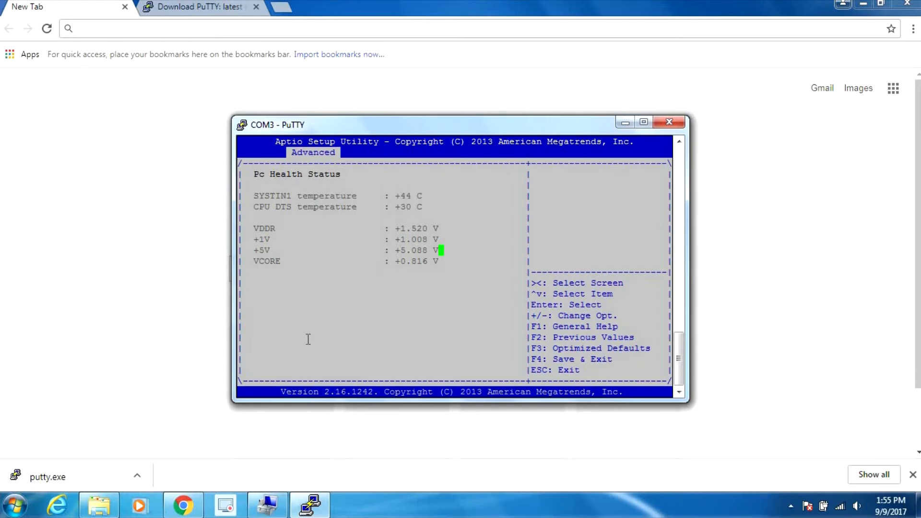
# Leave PC Health Status and enter IntelRCSetup's Processor Configuration.
pyautogui.press('Escape')
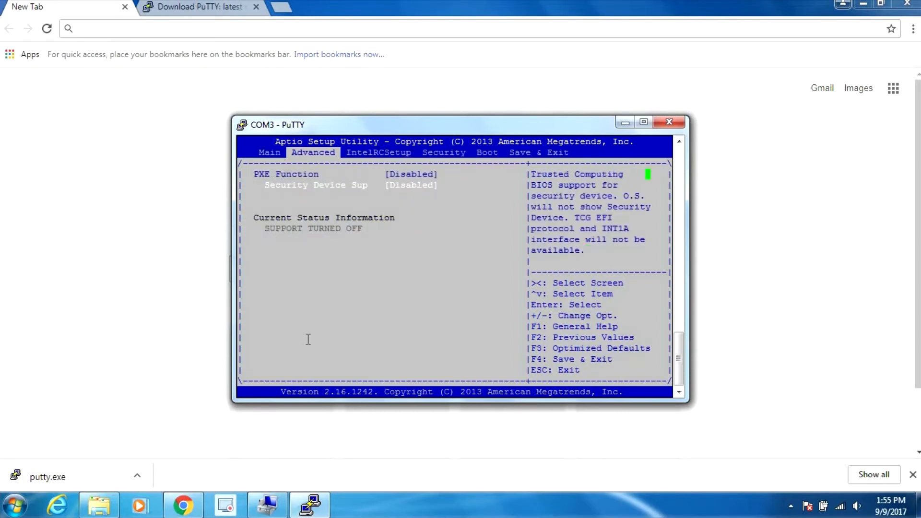
pyautogui.press('Enter')
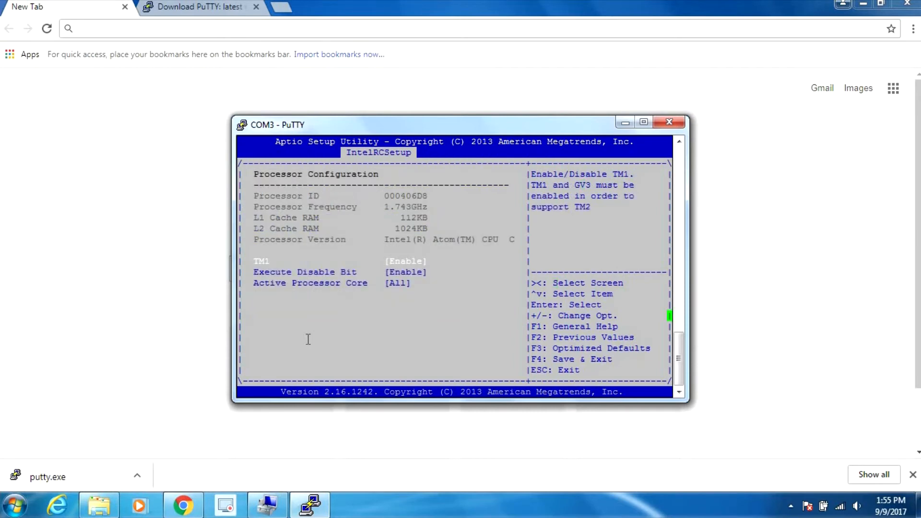
# Move down to Active Processor Core, then back out to the Boot tab's configuration.
pyautogui.press('Down')
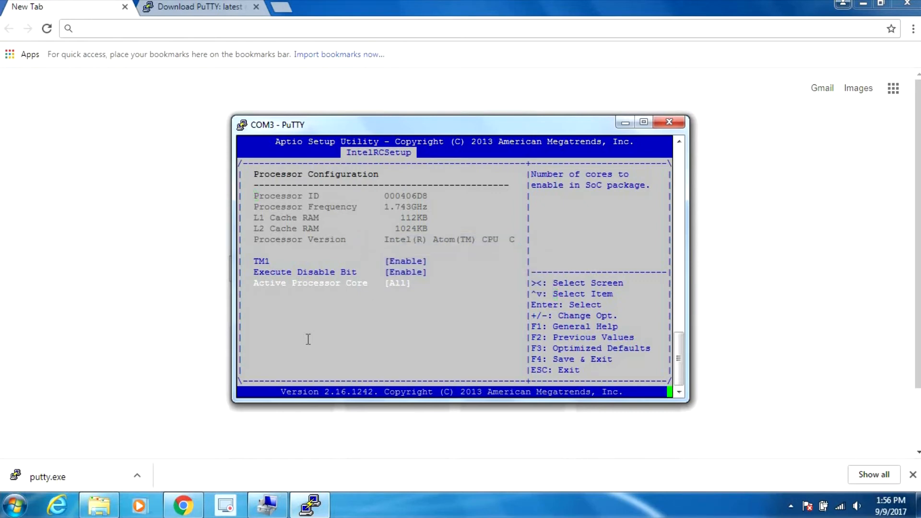
pyautogui.press('Escape')
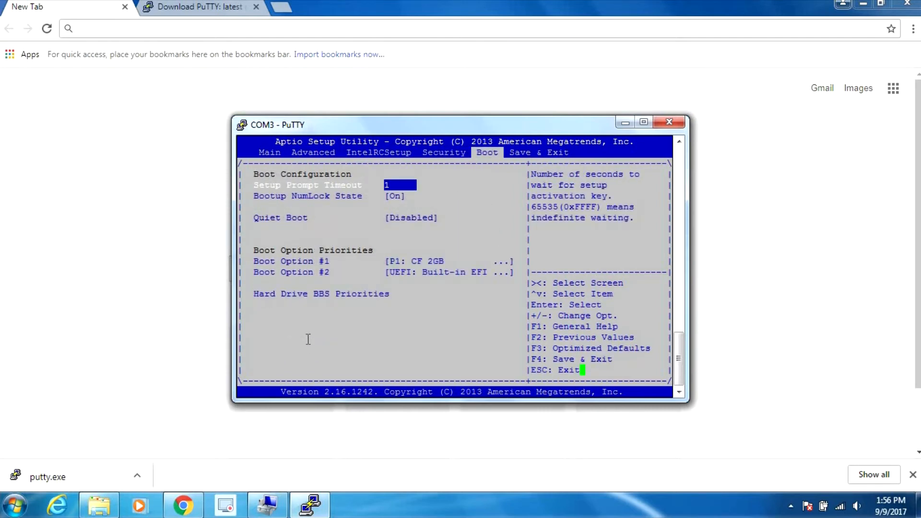
# Move down to the boot option priorities, then minimize the PuTTY window.
pyautogui.press('Down')
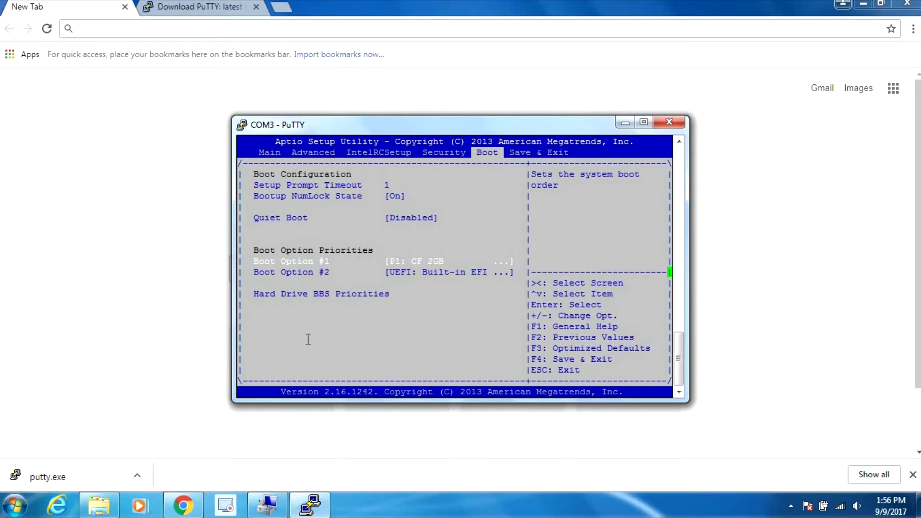
pyautogui.click(538, 152)
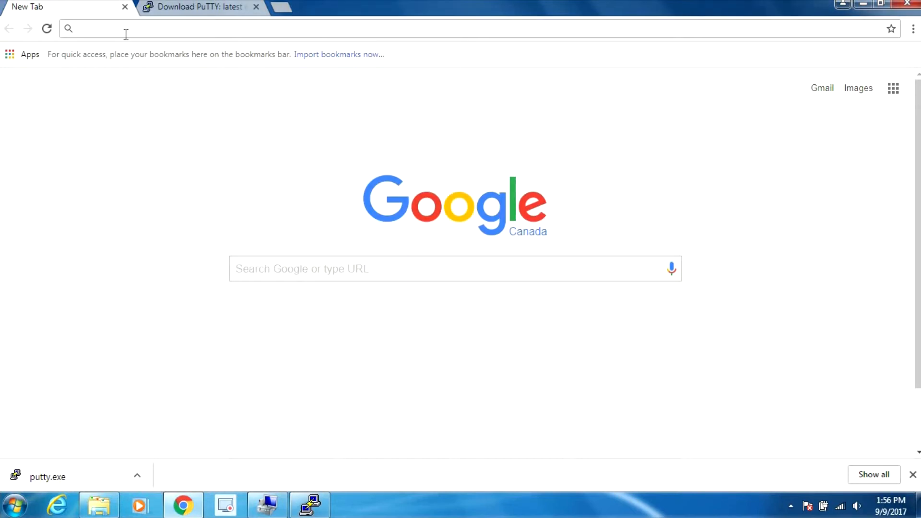
# Enter 192.168.1.1 in Chrome's address bar.
pyautogui.write('192.168.1.1')
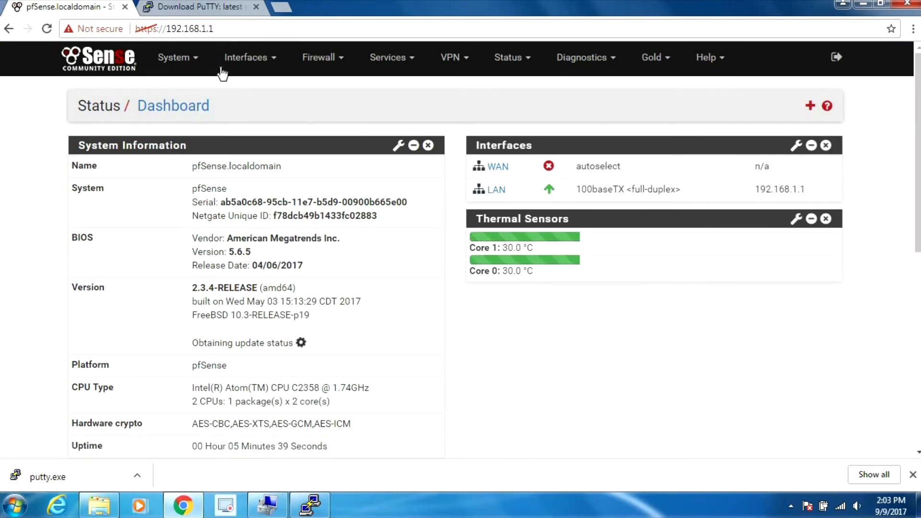
# Go to System > Advanced and show the Notifications tab with Growl settings.
pyautogui.click(173, 57)
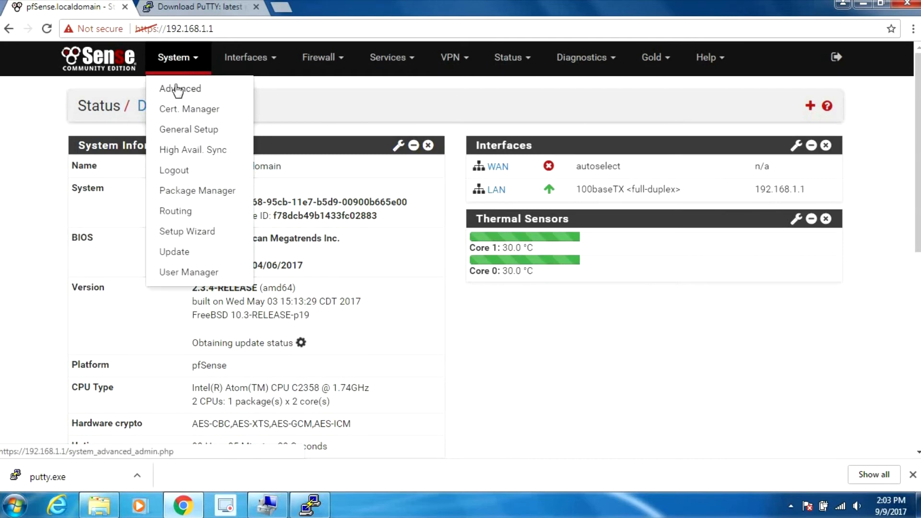
pyautogui.click(179, 89)
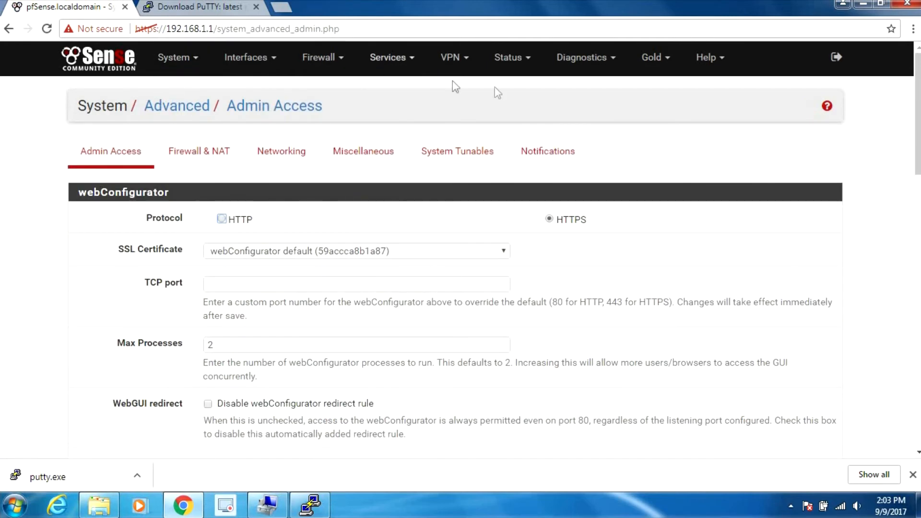
pyautogui.click(548, 151)
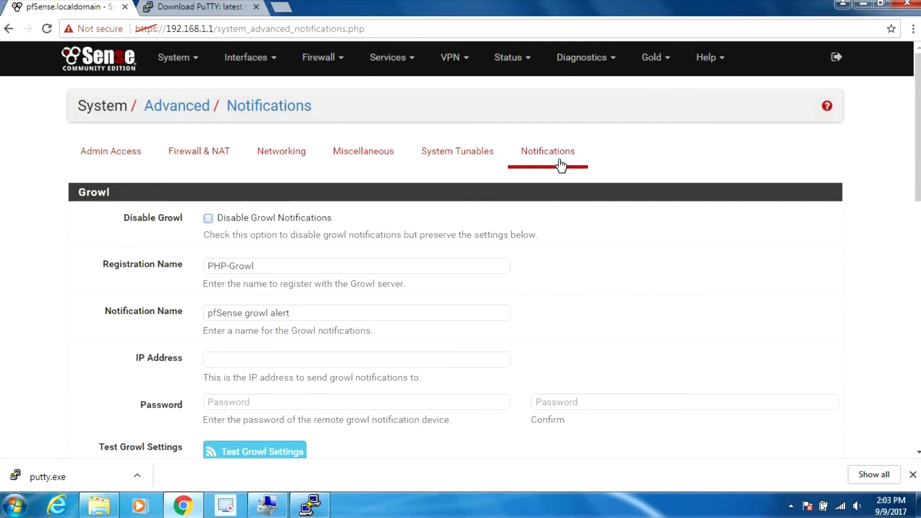
pyautogui.moveTo(890, 121)
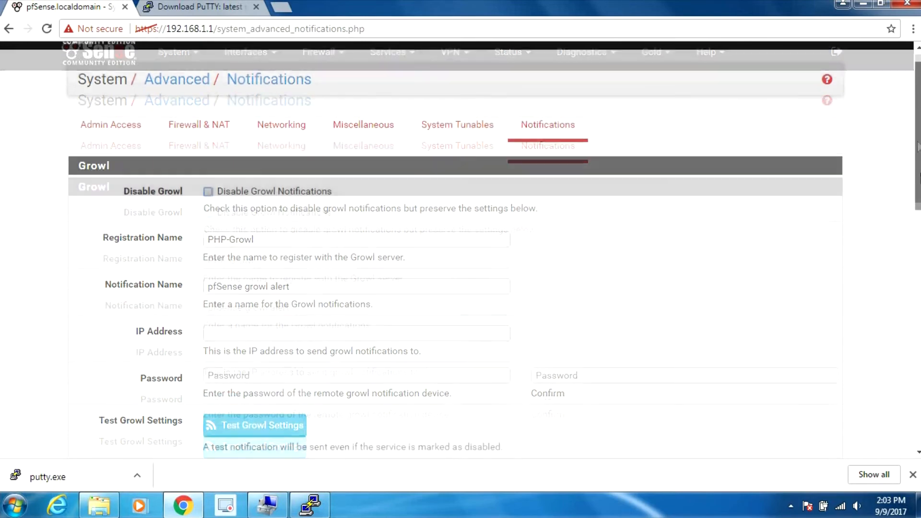
# Scroll to the Startup/Shutdown Sound option, then return to the PuTTY COM3 console.
pyautogui.scroll(-3)
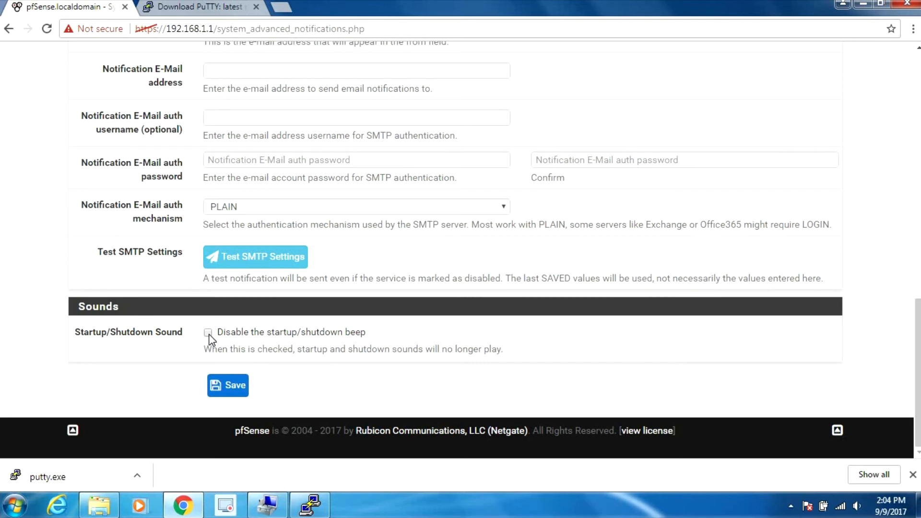
pyautogui.moveTo(236, 330)
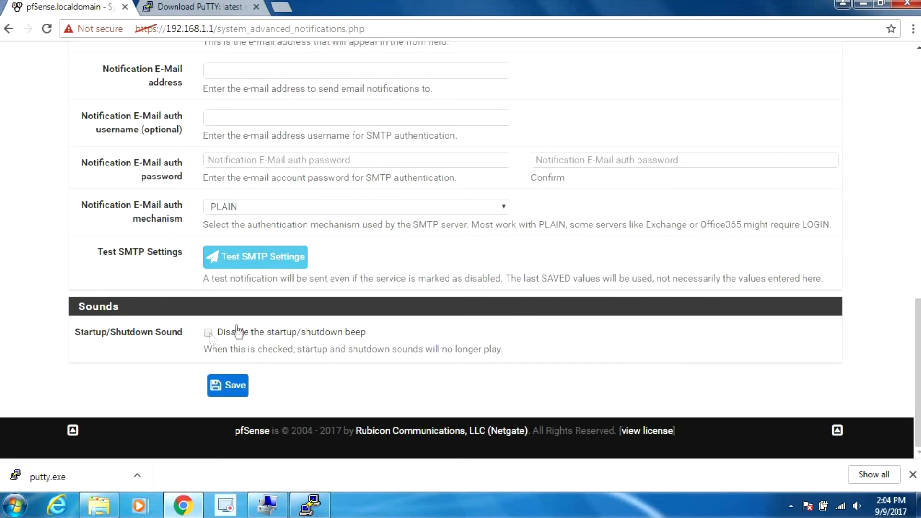
pyautogui.moveTo(903, 322)
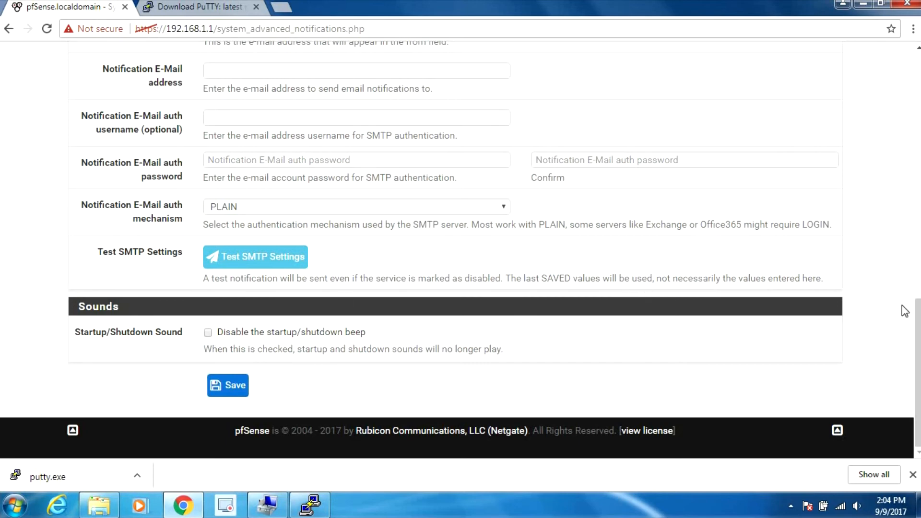
pyautogui.moveTo(610, 258)
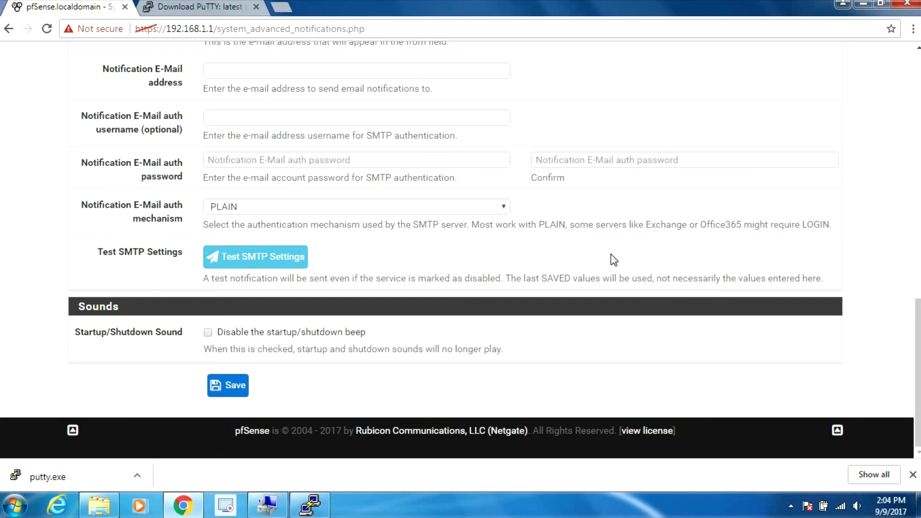
pyautogui.moveTo(318, 485)
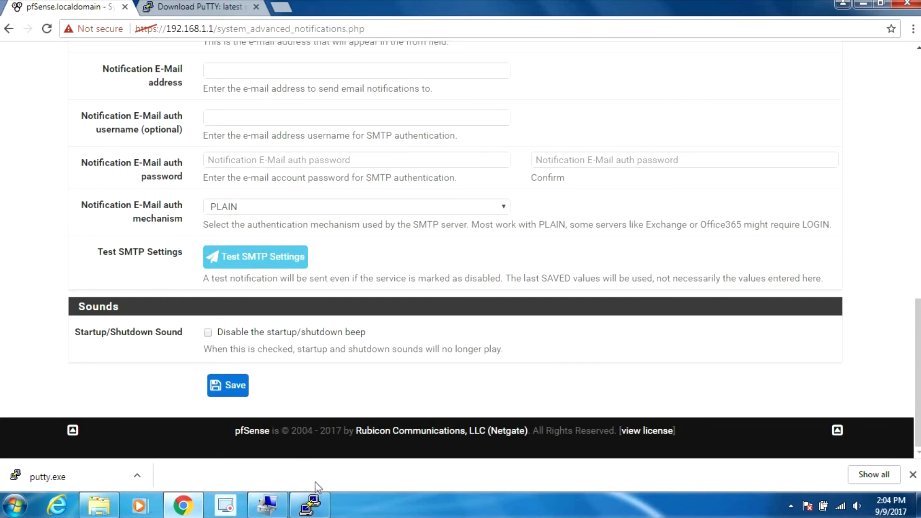
pyautogui.click(310, 504)
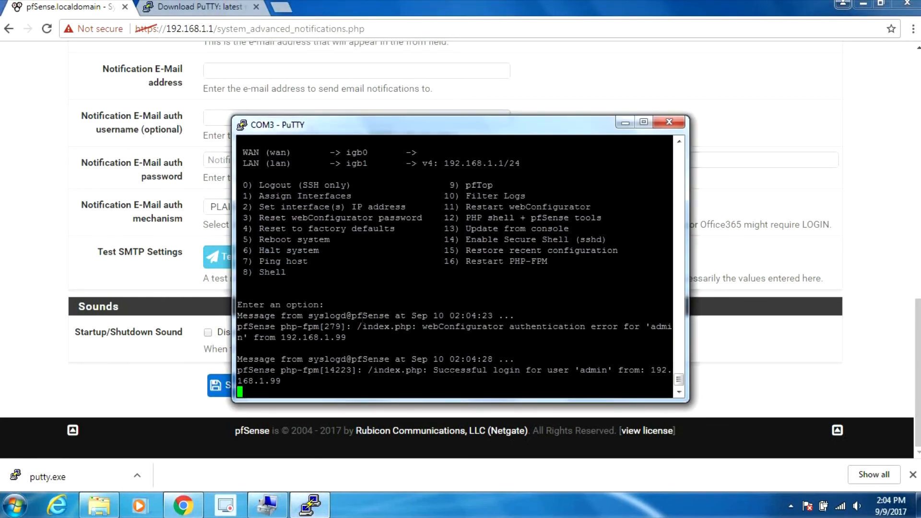